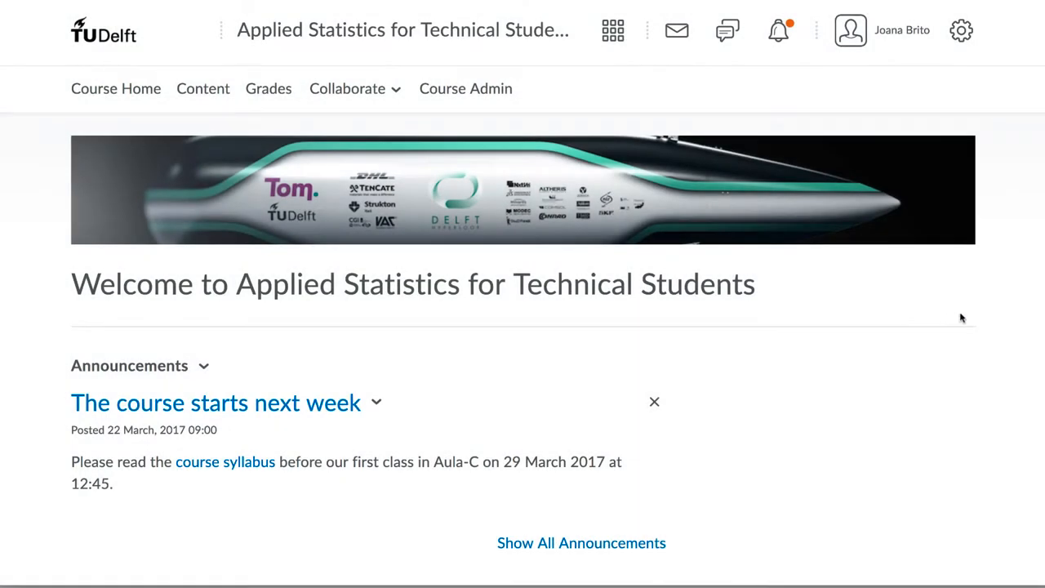
pyautogui.moveTo(1009, 297)
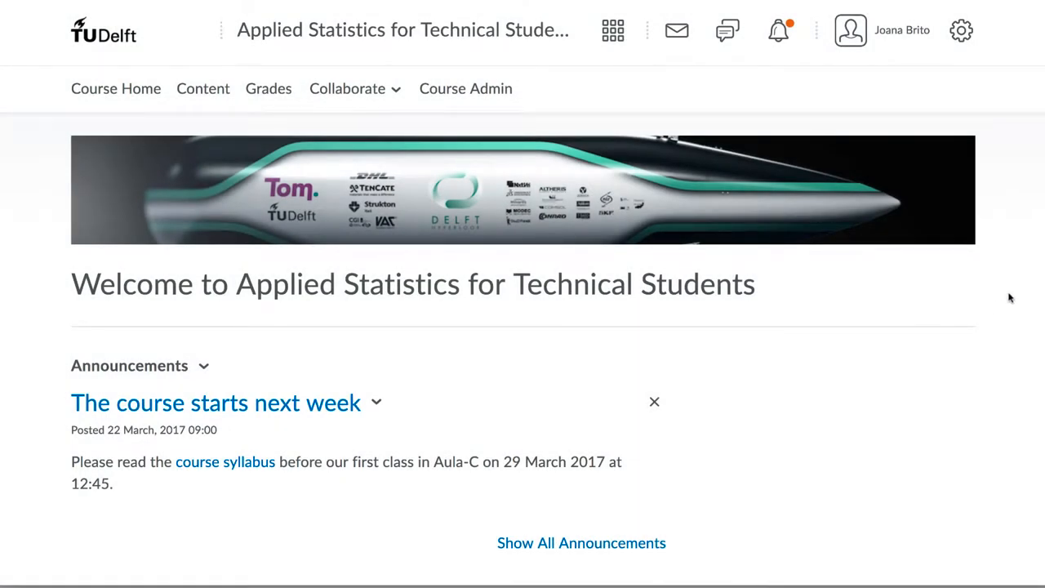
pyautogui.moveTo(921, 96)
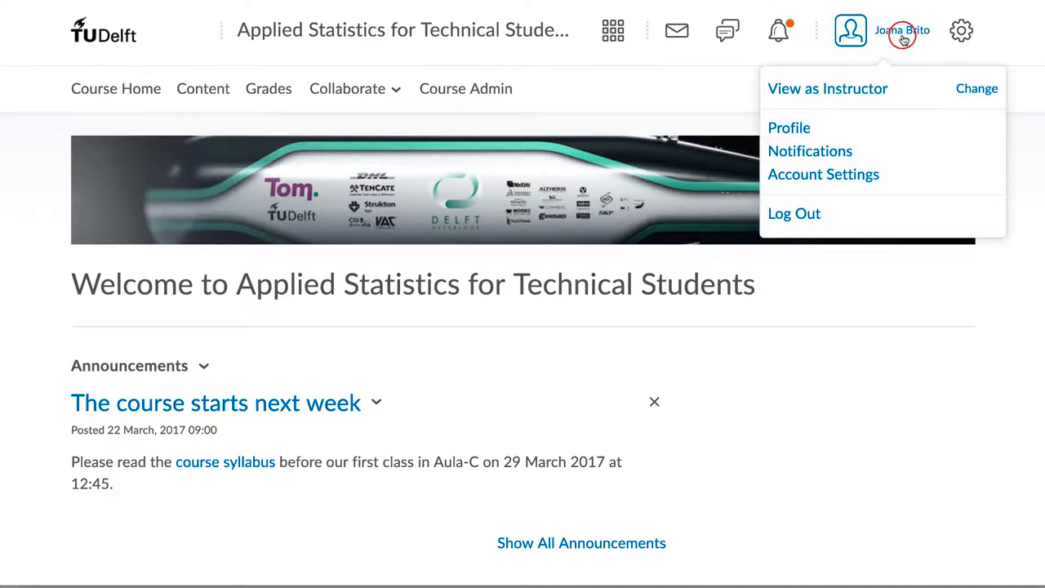
pyautogui.moveTo(976, 88)
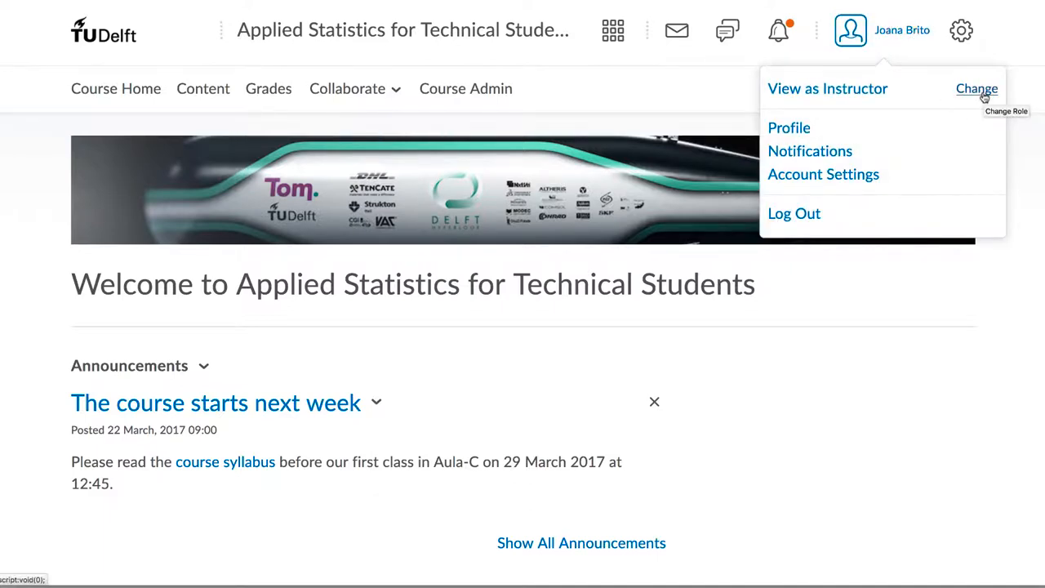
# Choose the Student role from the account menu's View as options.
pyautogui.click(976, 88)
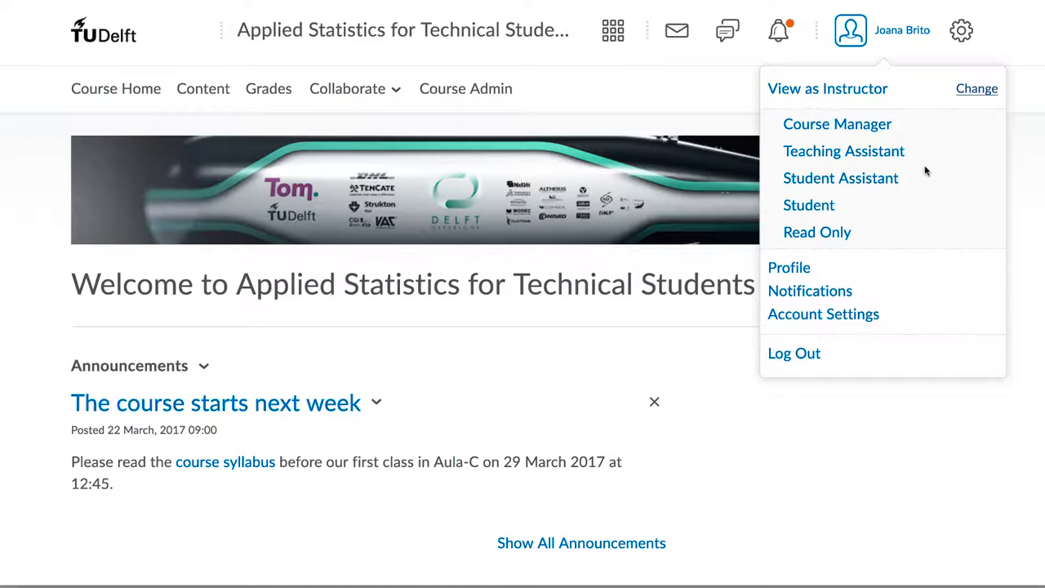
pyautogui.click(808, 206)
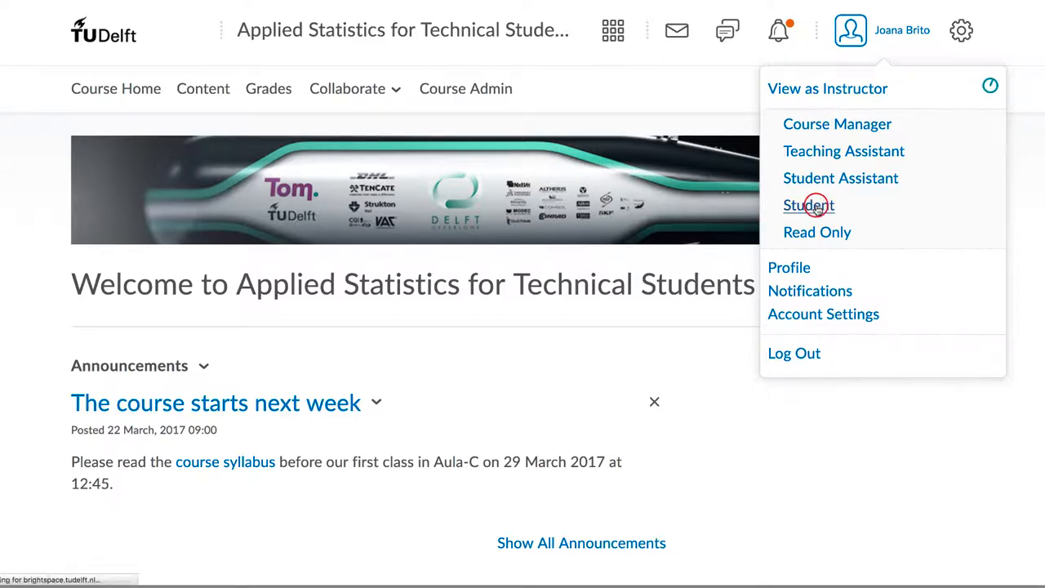
# View Content as a student and go to 2. Univariate Data Analysis, Video lectures.
pyautogui.click(806, 206)
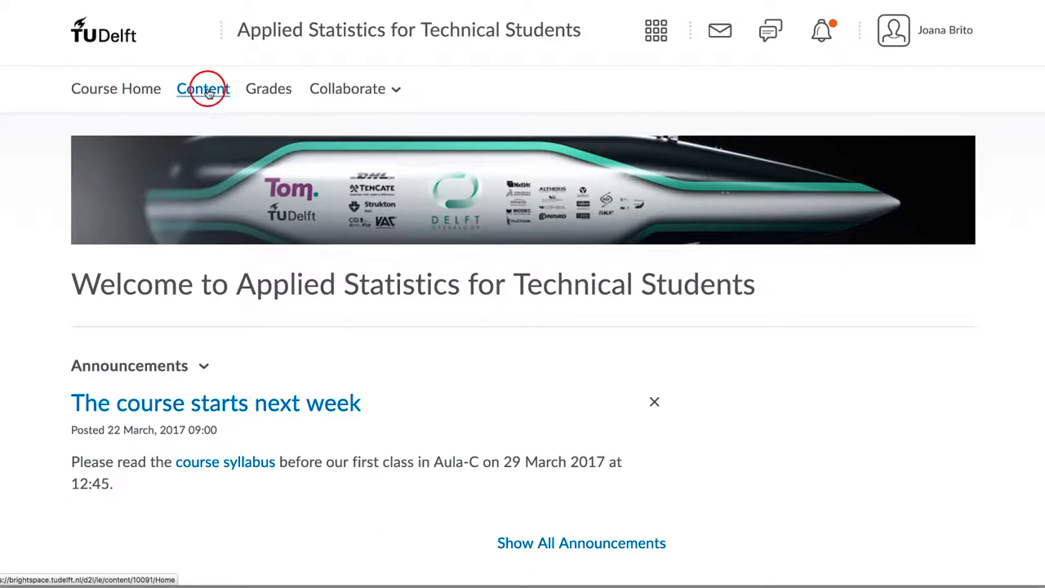
pyautogui.click(203, 89)
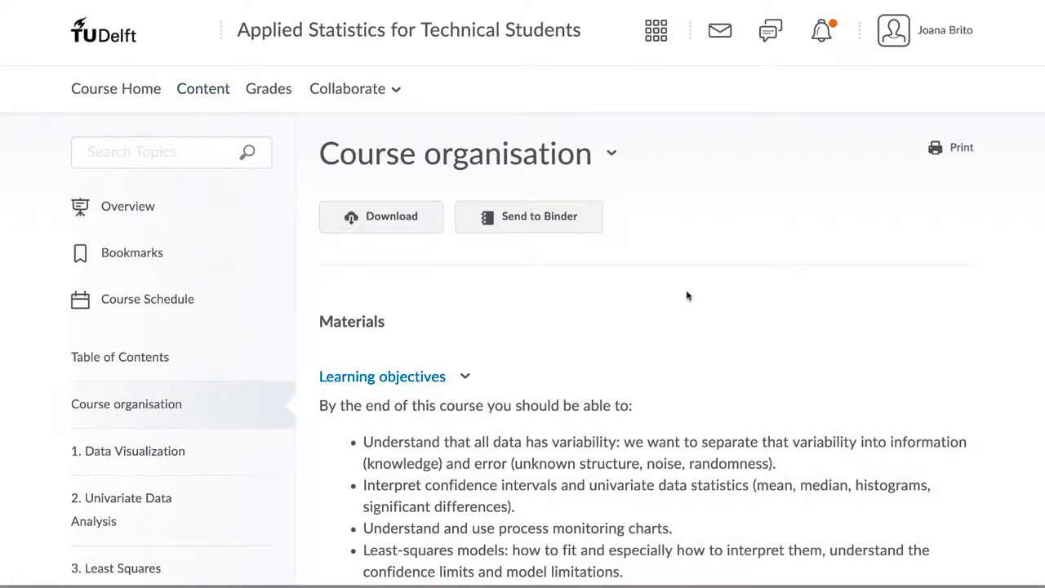
pyautogui.scroll(-3)
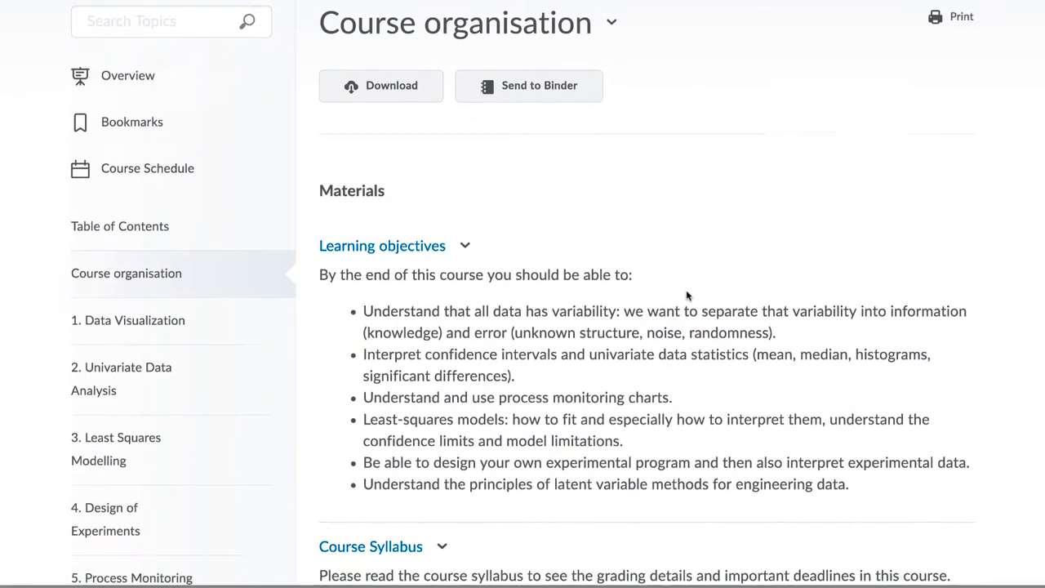
pyautogui.scroll(-3)
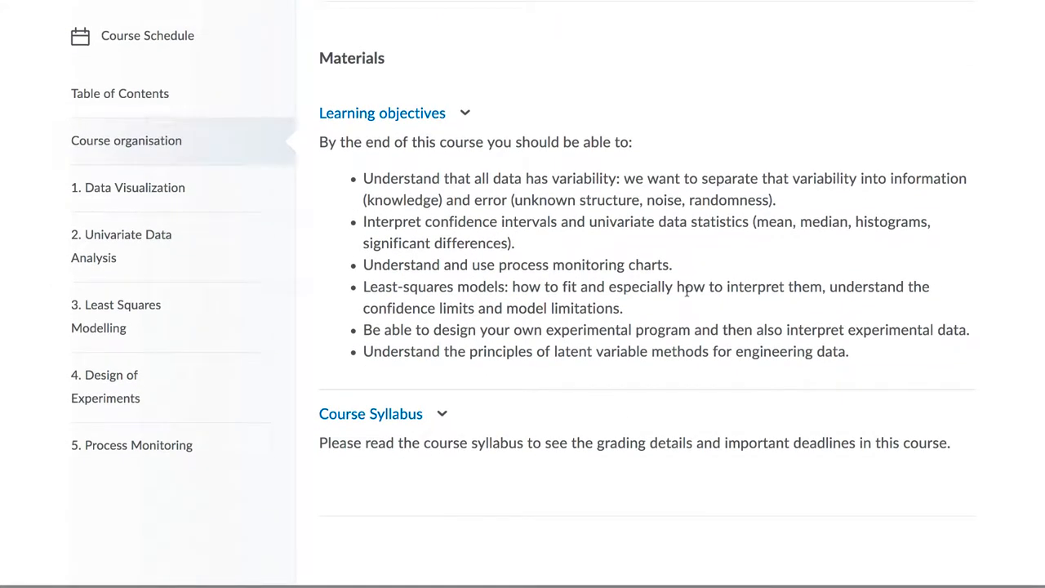
pyautogui.click(121, 245)
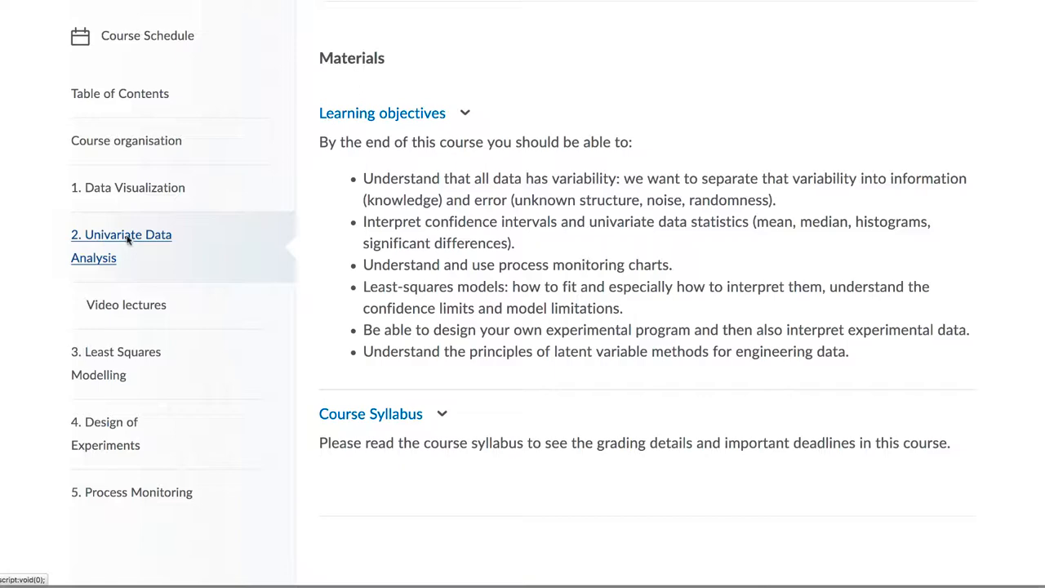
pyautogui.click(126, 306)
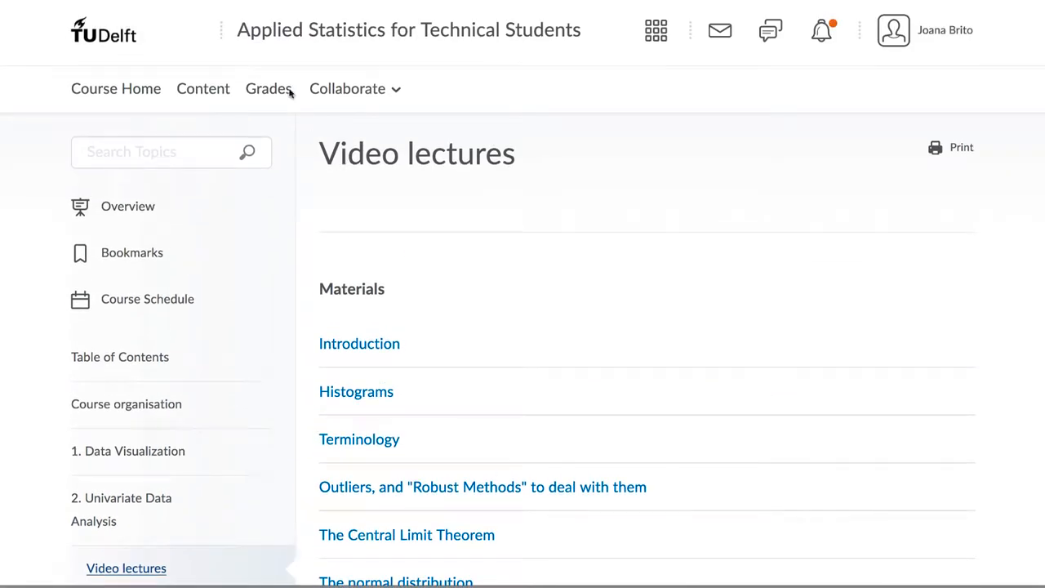
# Switch back to the instructor's view from the account menu.
pyautogui.click(891, 30)
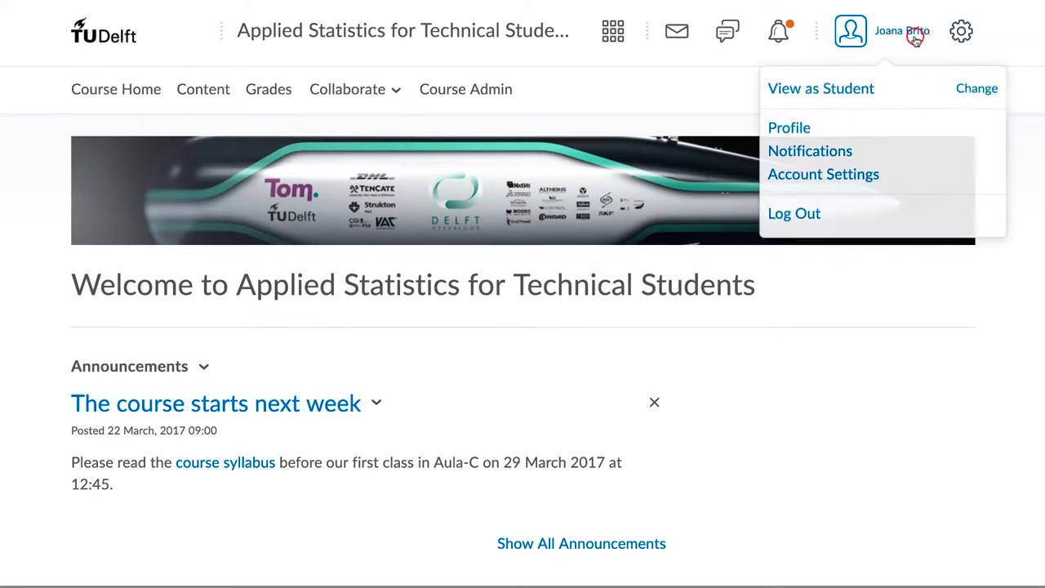
pyautogui.click(976, 88)
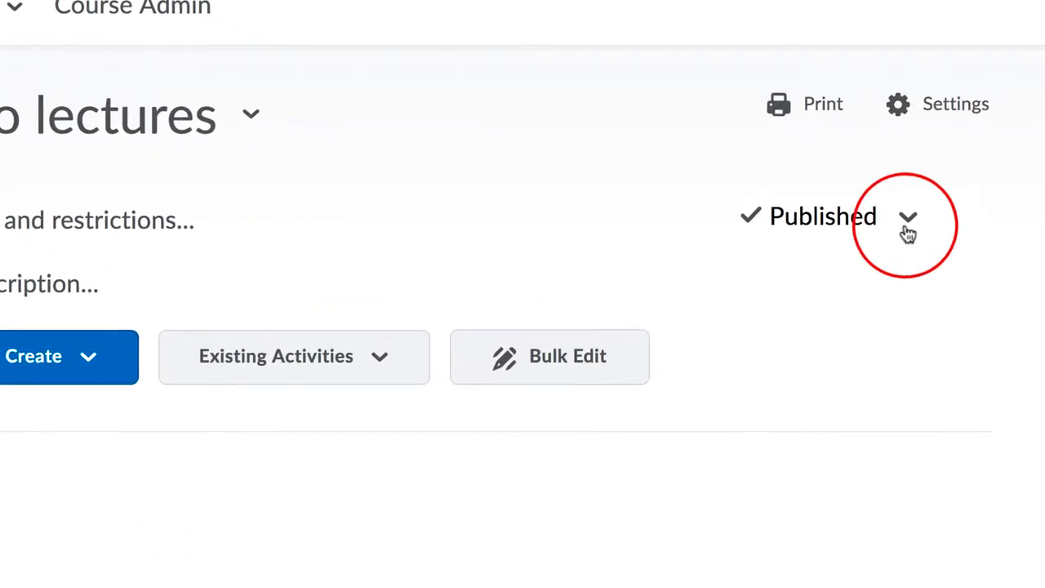
# Change the Video lectures module status from Published to Draft.
pyautogui.click(908, 216)
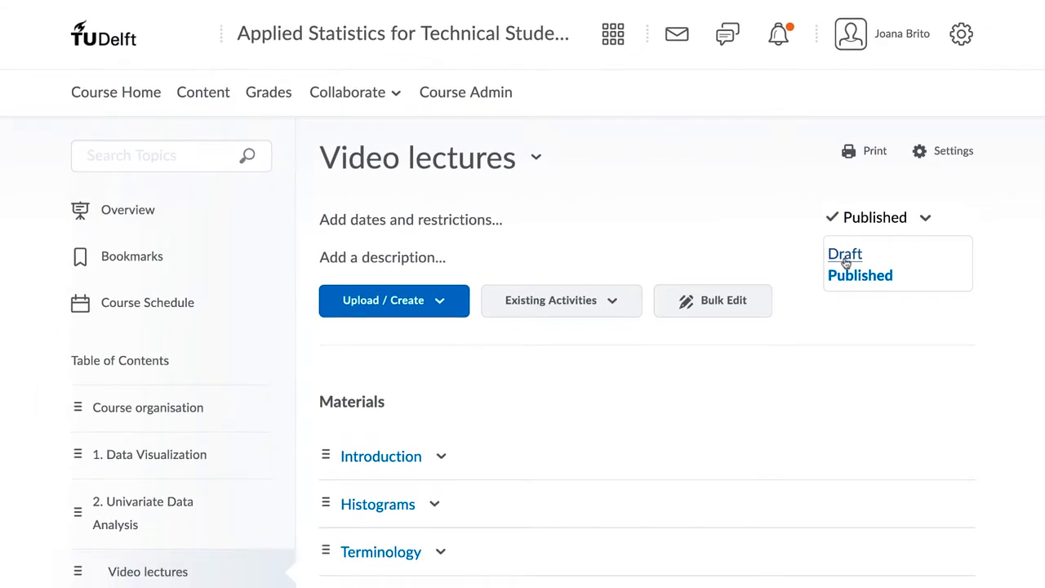
pyautogui.click(846, 254)
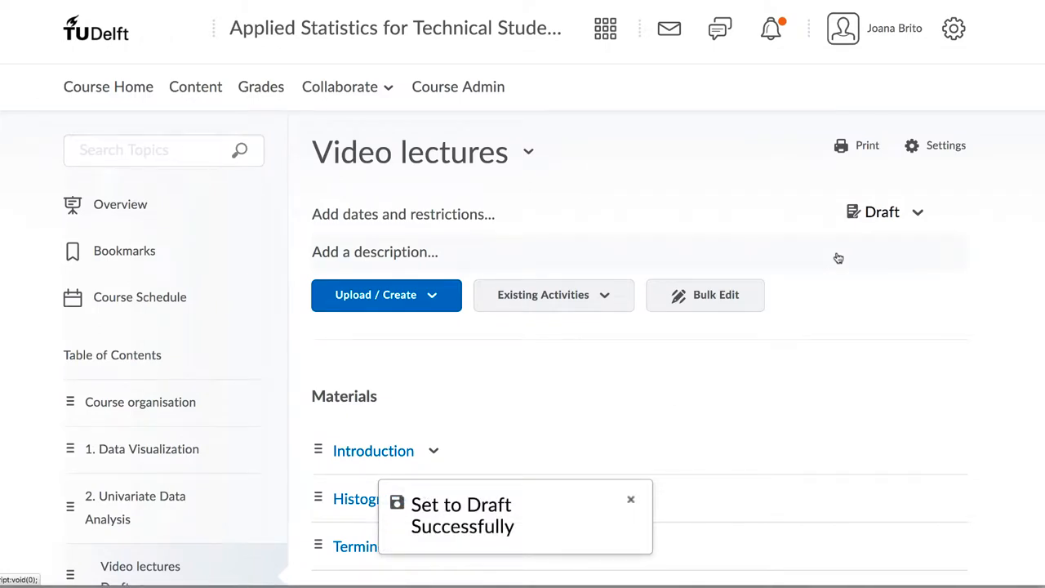
pyautogui.scroll(-3)
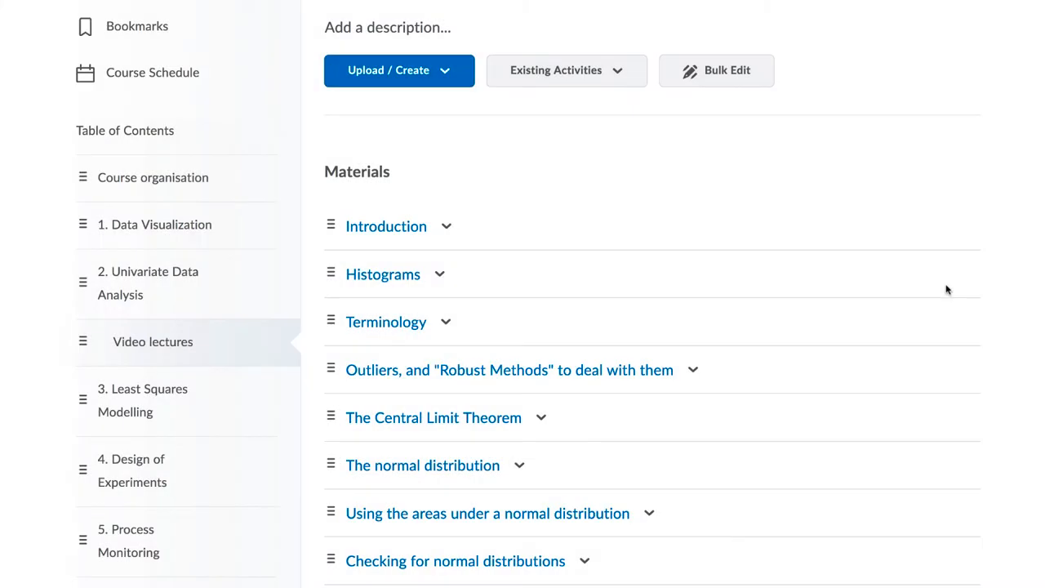
pyautogui.scroll(-3)
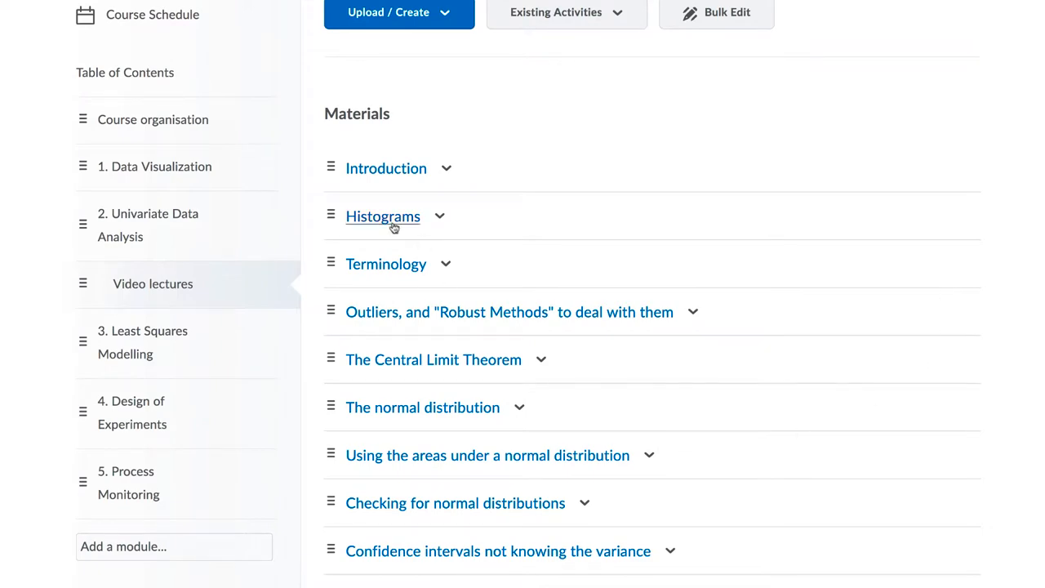
# Set the Histograms video to Draft and start adding dates and restrictions.
pyautogui.click(381, 215)
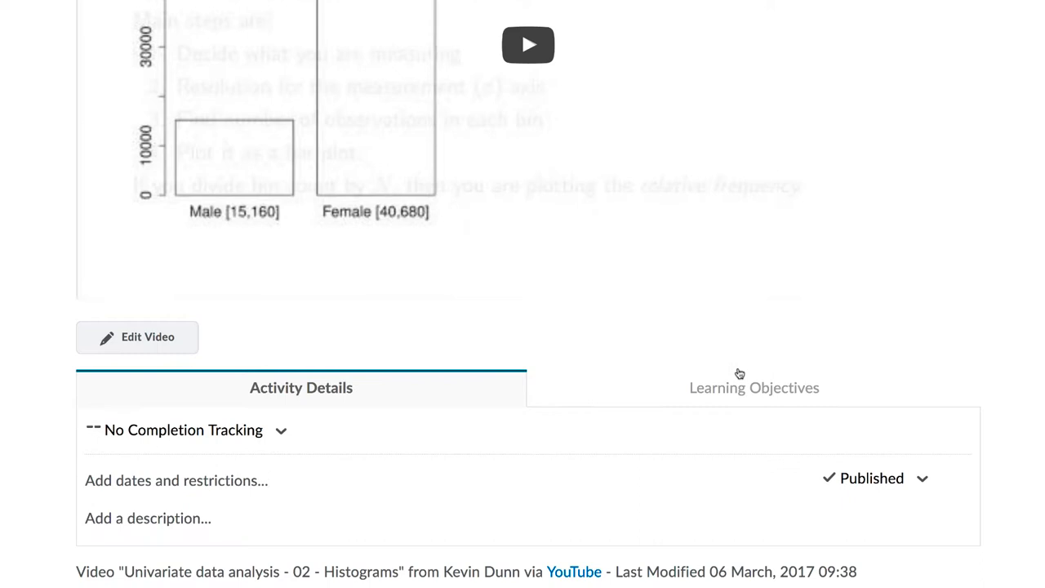
pyautogui.click(921, 479)
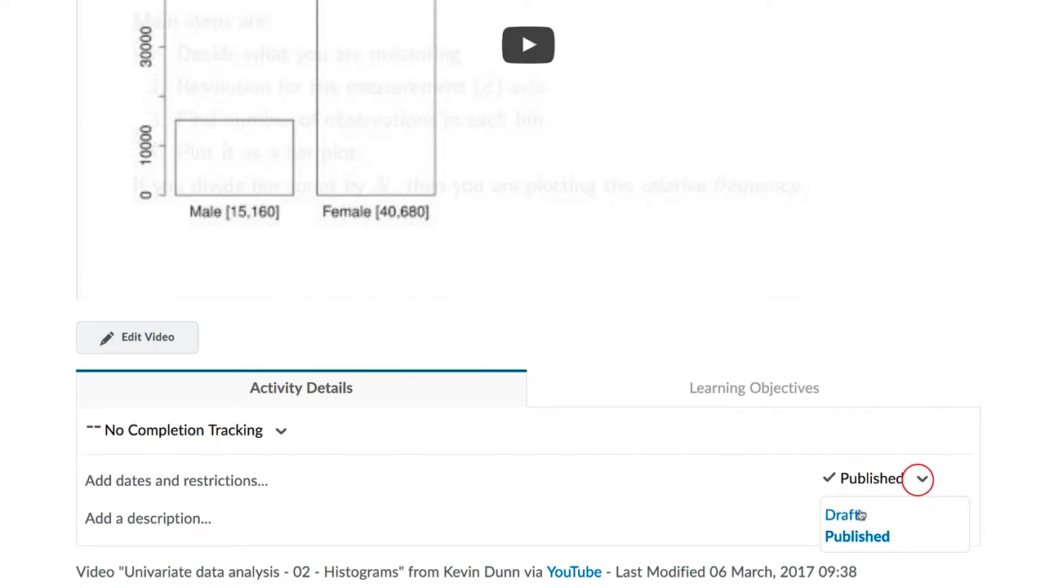
pyautogui.click(841, 514)
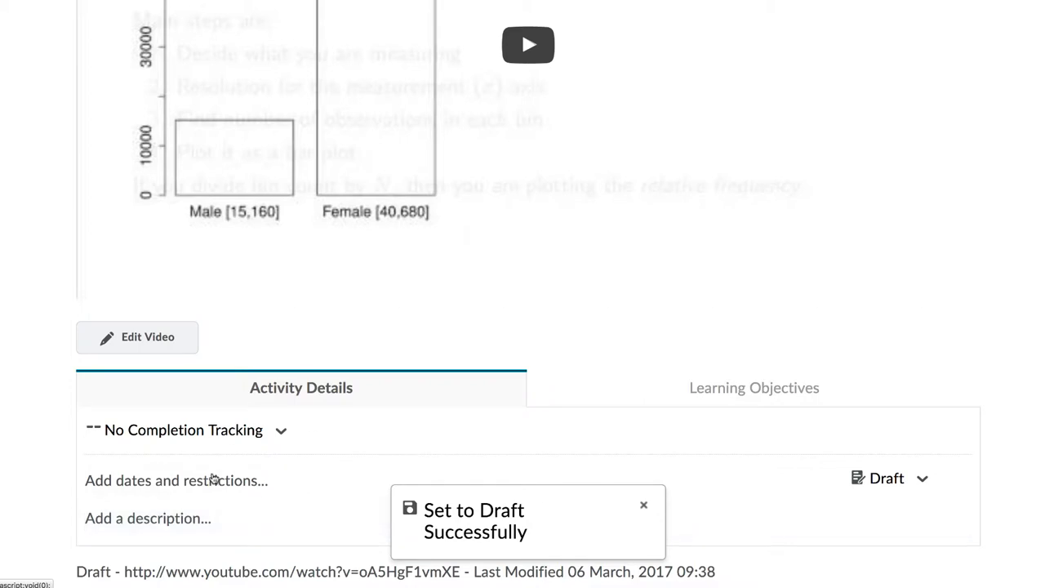
pyautogui.click(176, 480)
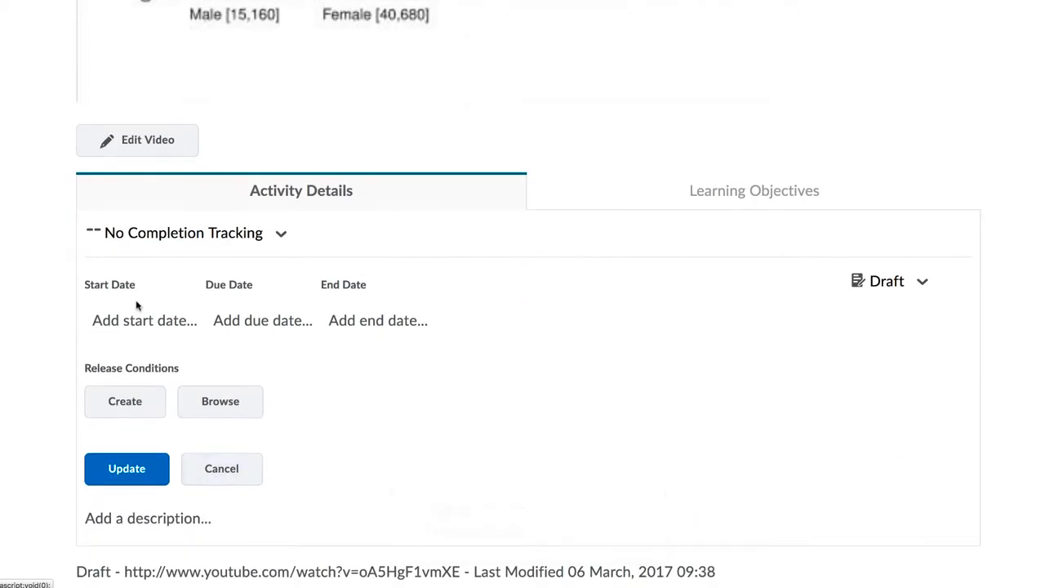
pyautogui.click(144, 319)
pyautogui.write('02-05-2017')
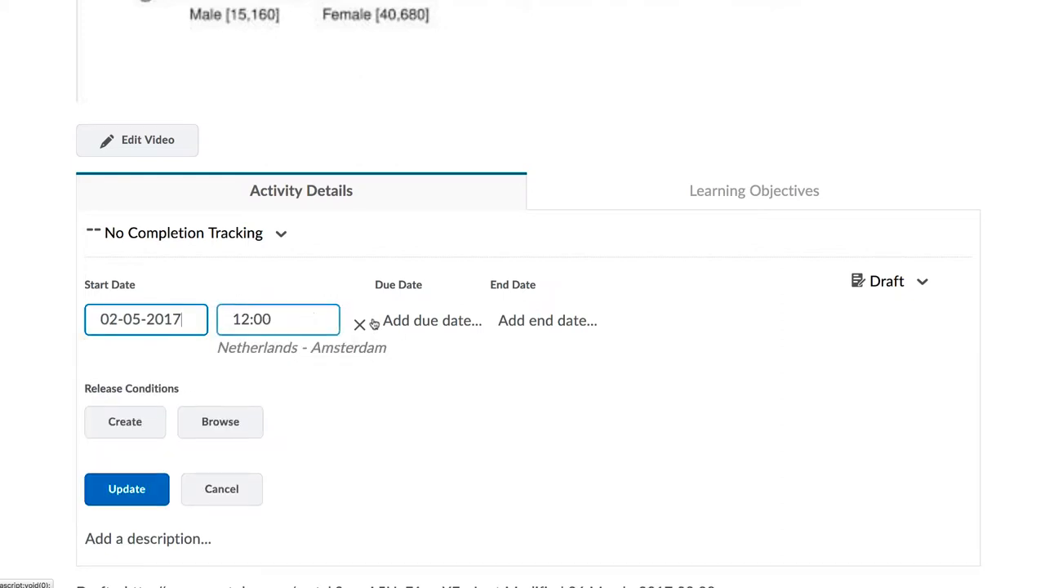
pyautogui.click(431, 320)
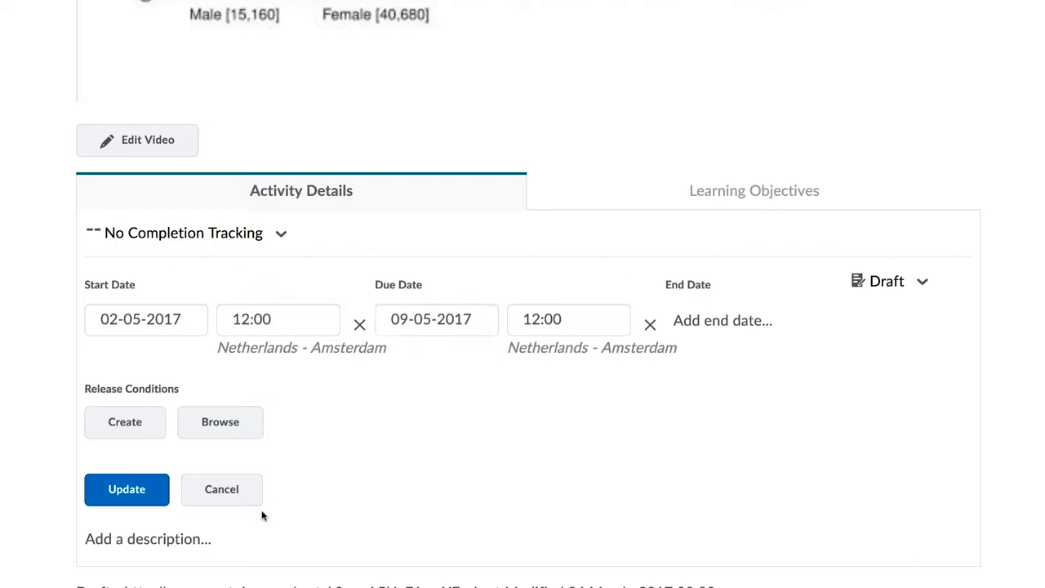
pyautogui.click(127, 489)
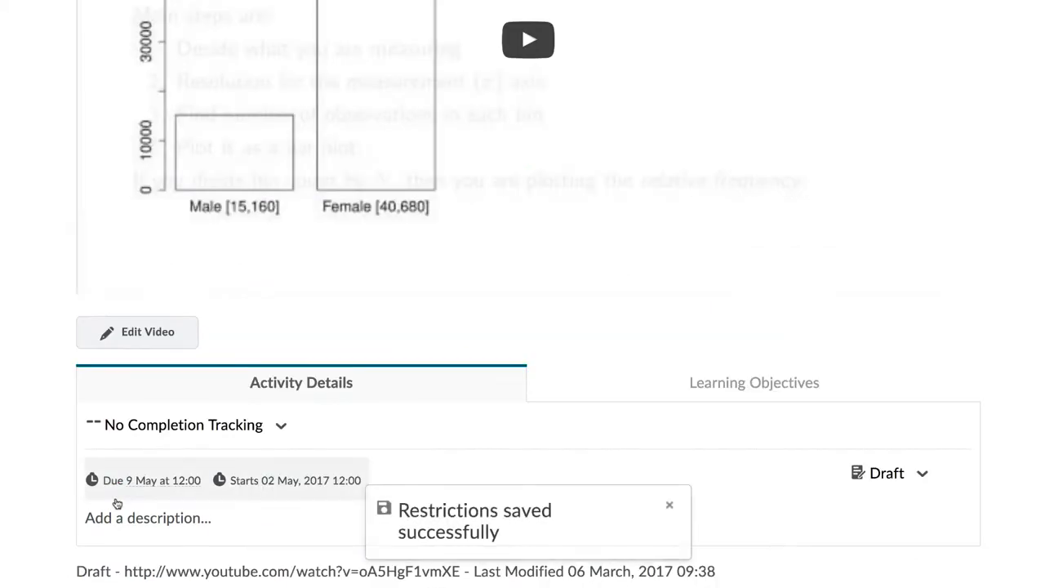
pyautogui.moveTo(960, 486)
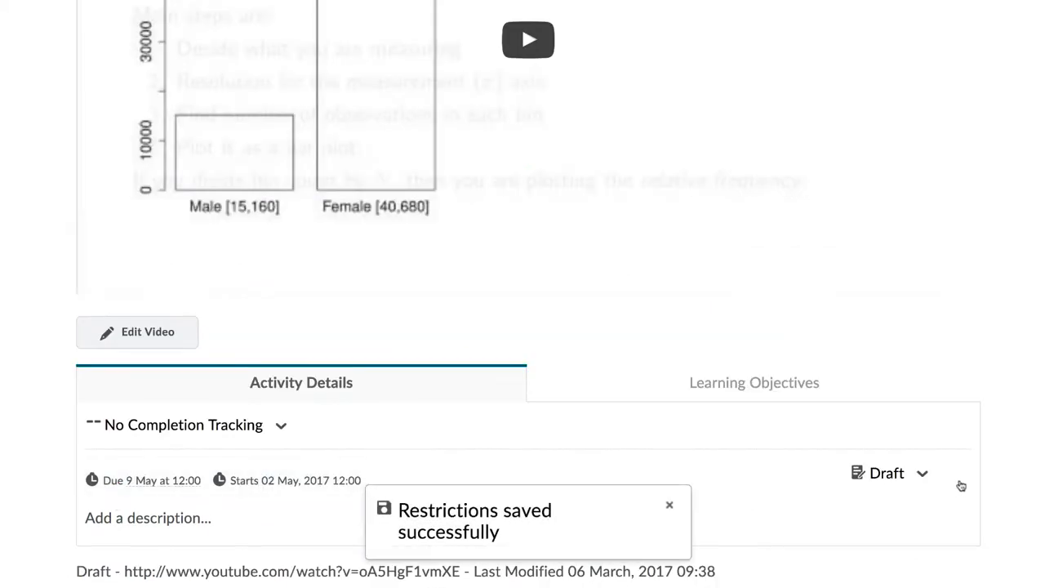
pyautogui.click(888, 474)
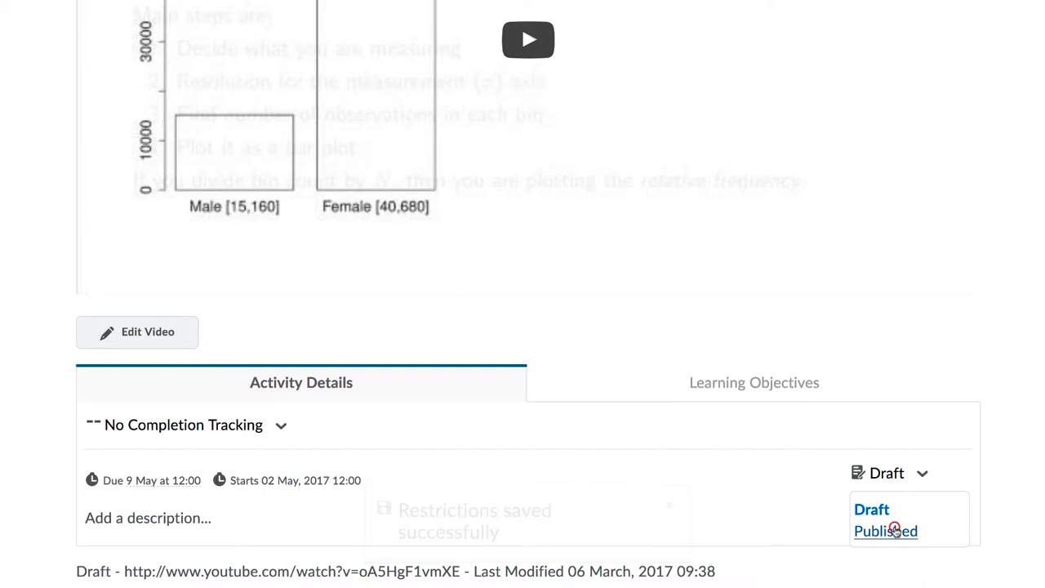
pyautogui.click(884, 531)
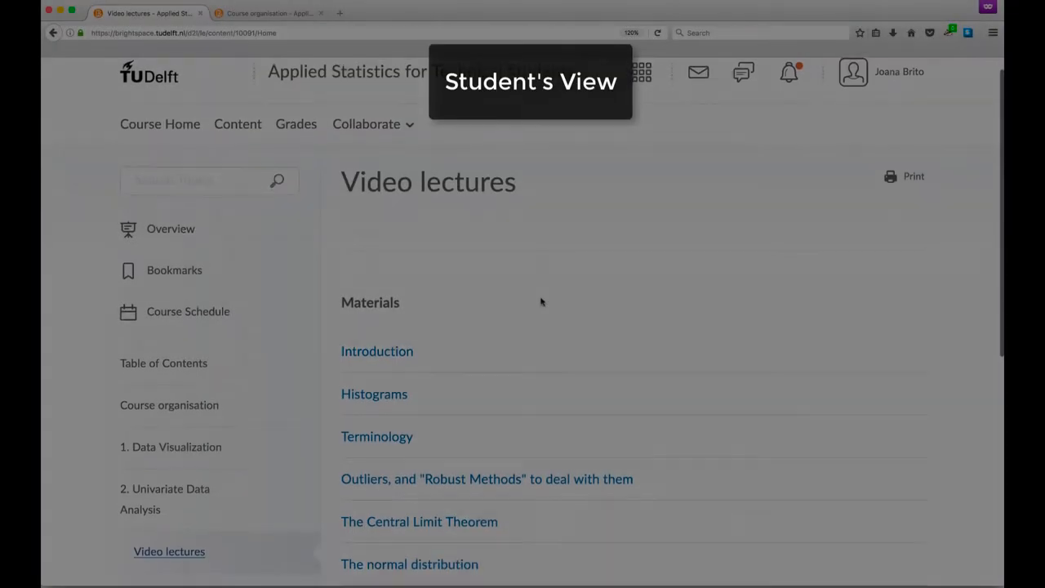
# Open the Checking for normal distributions video, then return to Course Home.
pyautogui.scroll(-3)
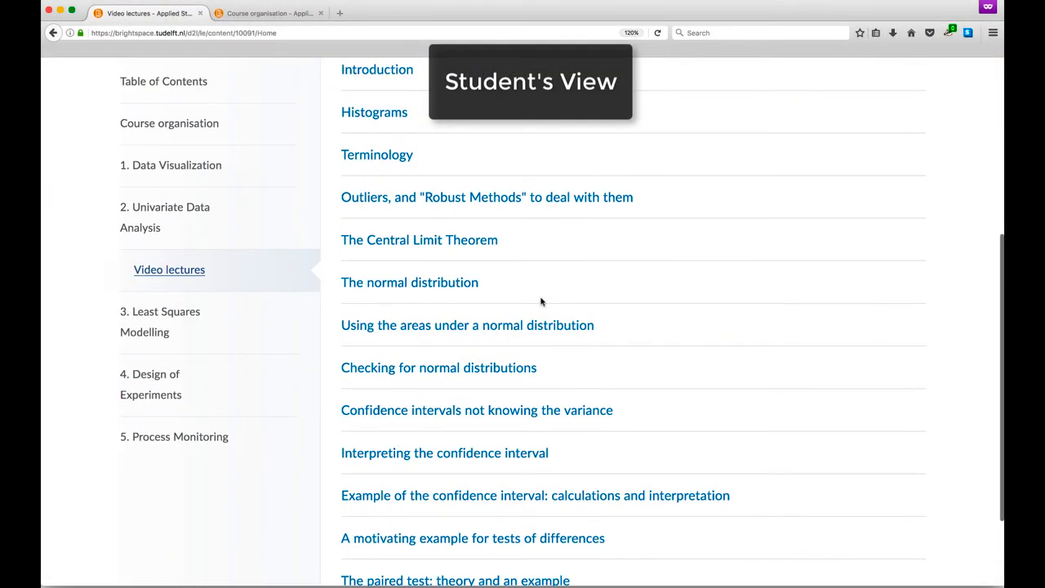
pyautogui.click(437, 274)
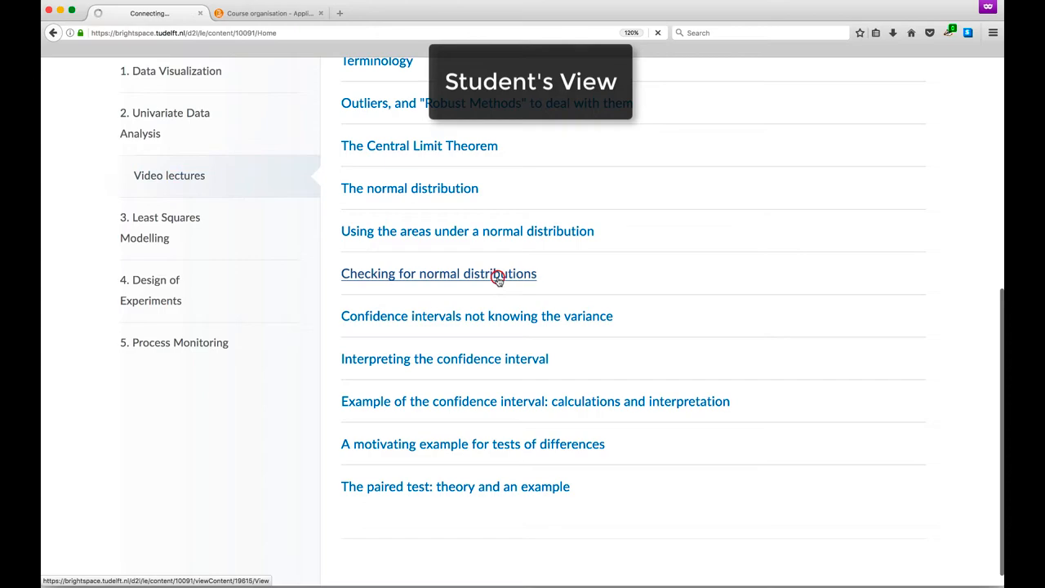
pyautogui.click(437, 274)
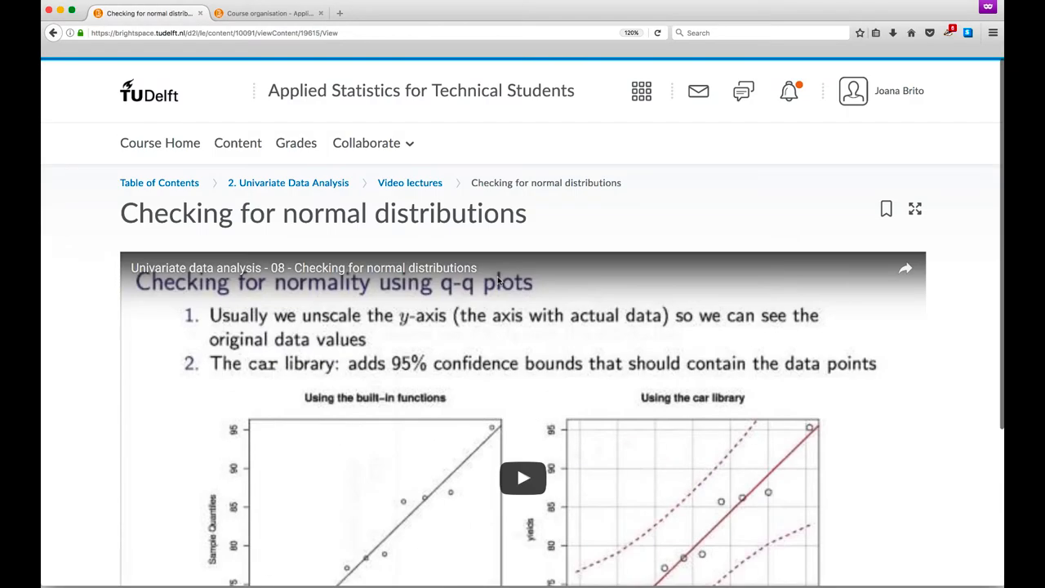
pyautogui.click(160, 142)
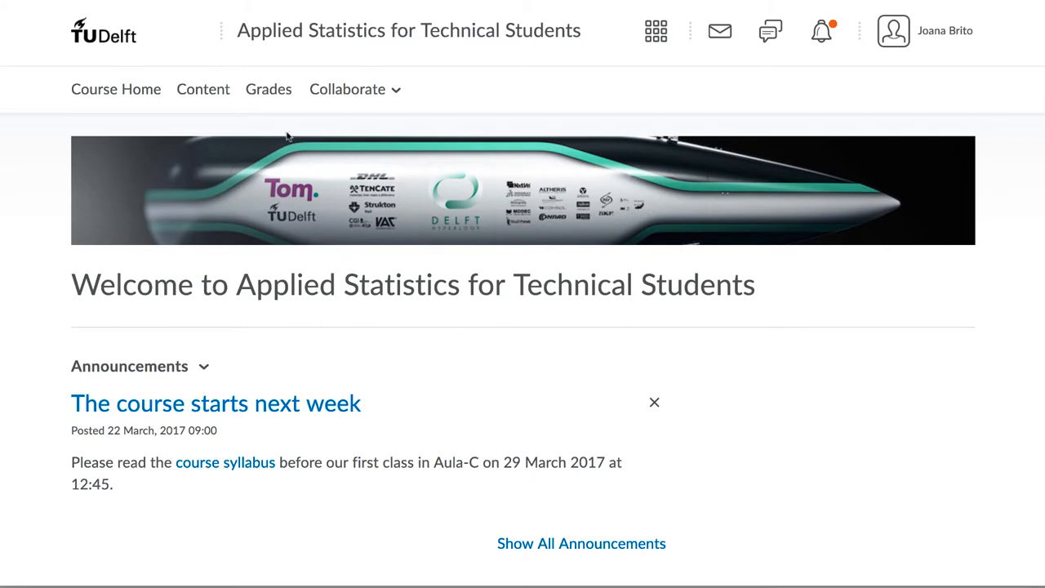
# View the student's Grades page with all items at 0 %, then show the account options.
pyautogui.click(268, 88)
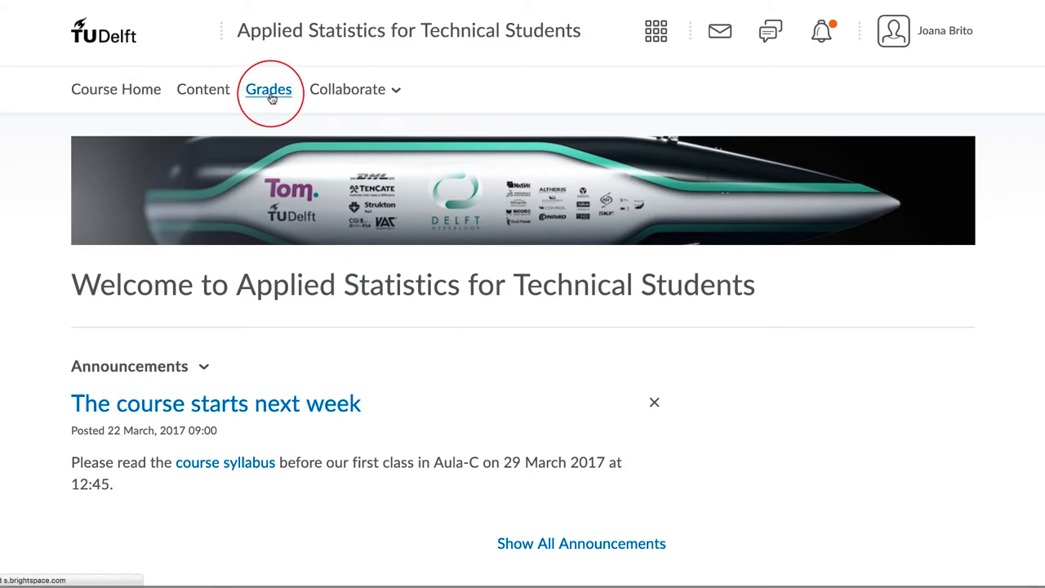
pyautogui.click(267, 88)
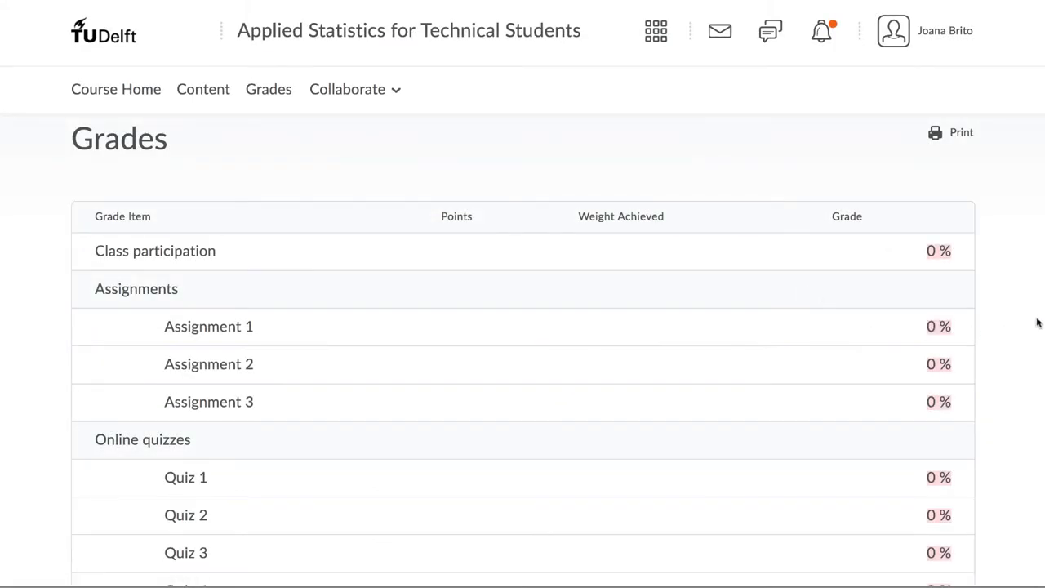
pyautogui.scroll(-3)
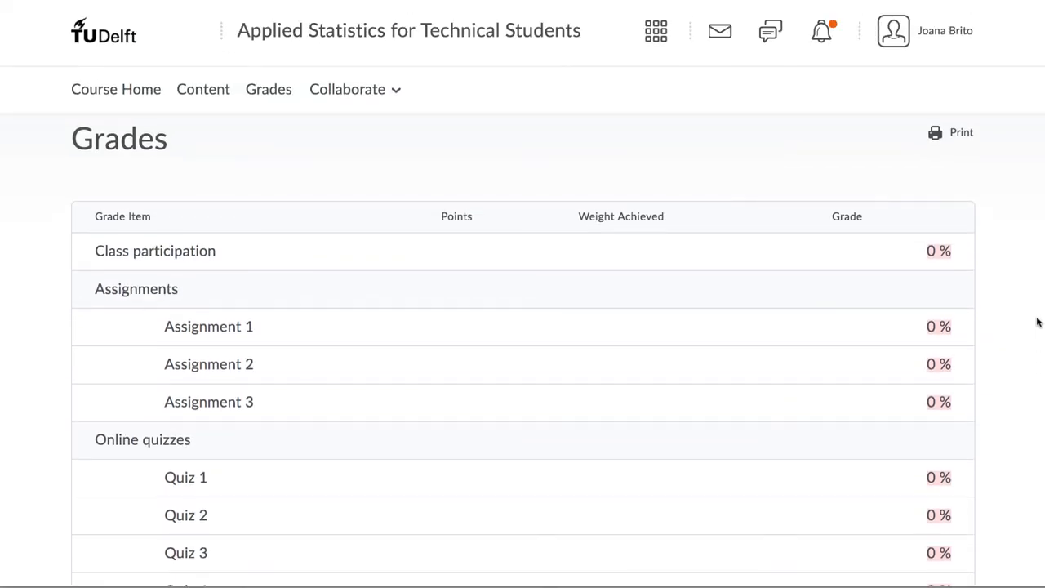
pyautogui.click(892, 29)
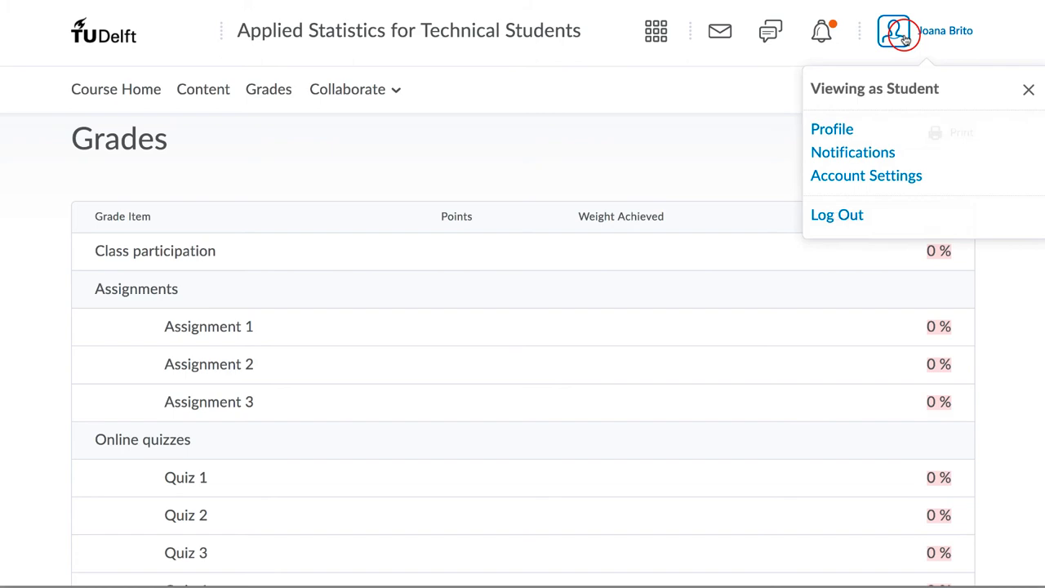